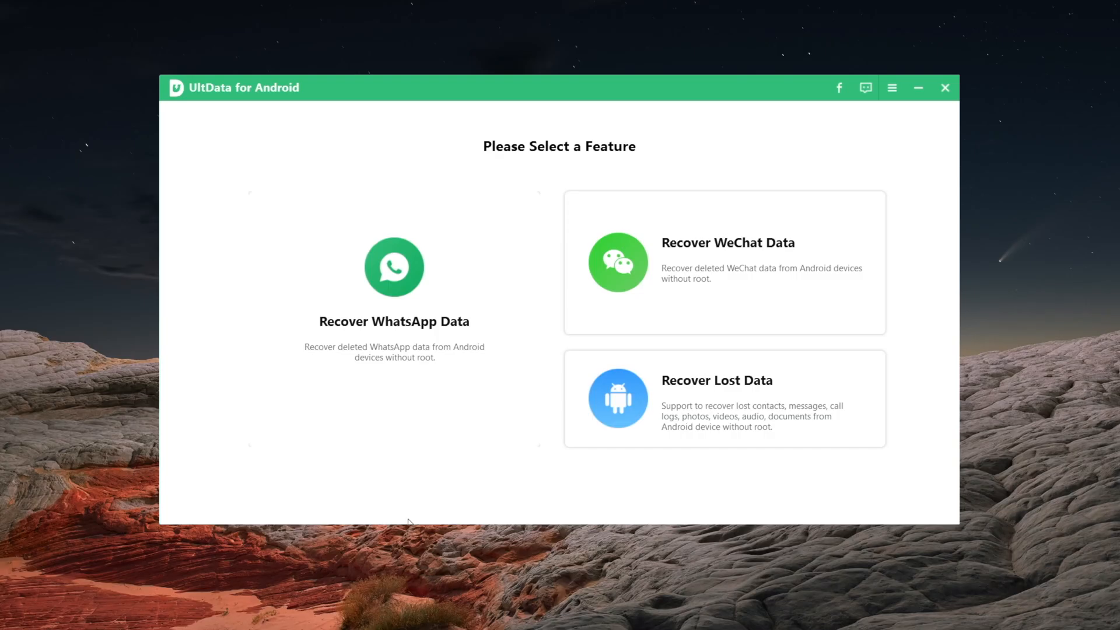
{"action": "mouse_move", "coordinate": [658, 421]}
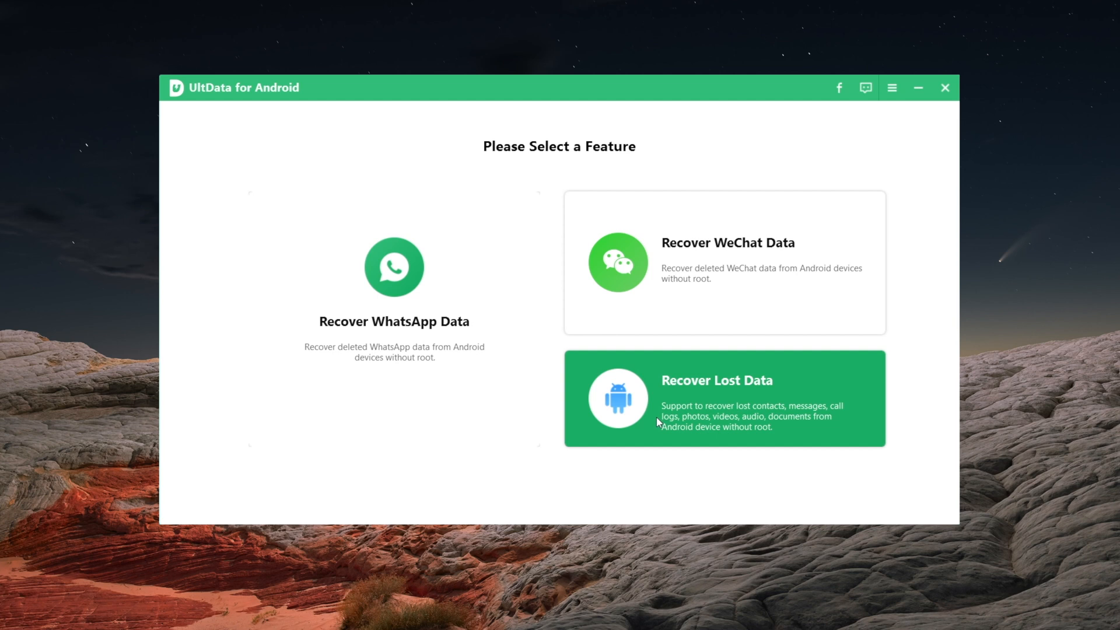
Step: Choose the Recover Lost Data feature, reaching the USB debugging setup instructions
{"action": "left_click", "coordinate": [723, 399]}
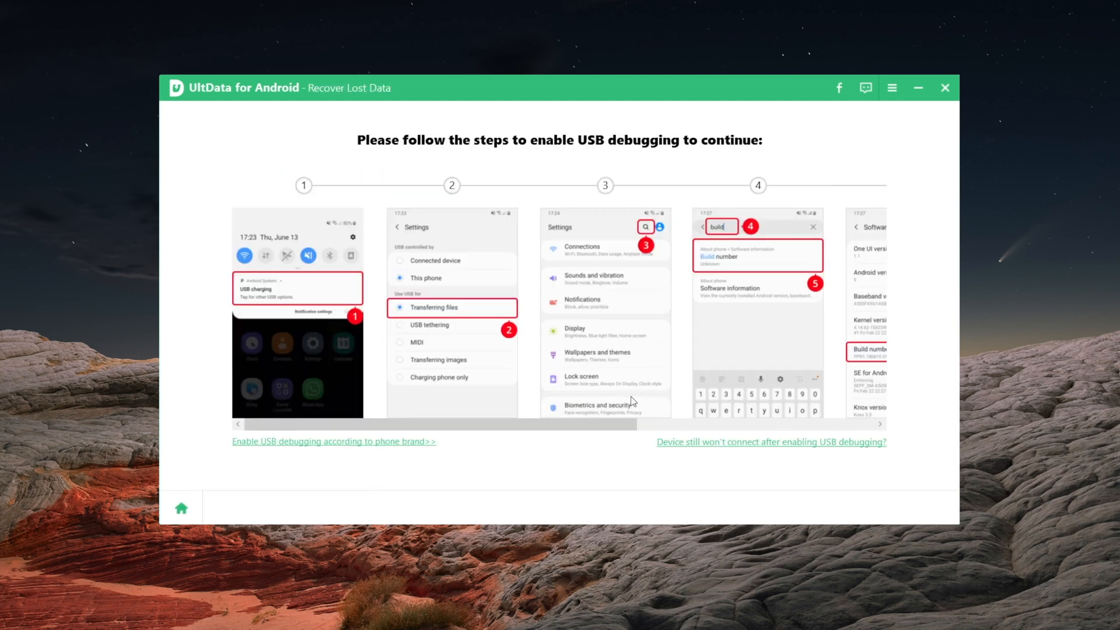
Step: Navigate the phone to Settings > About phone > Software information
{"action": "left_click", "coordinate": [880, 424]}
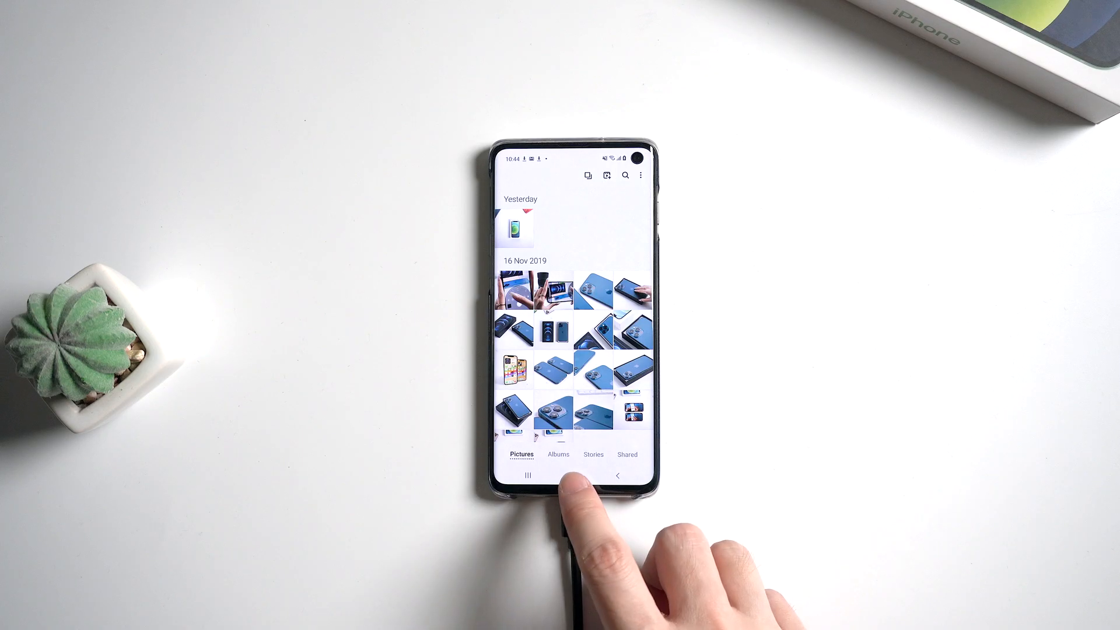
{"action": "left_click", "coordinate": [572, 476]}
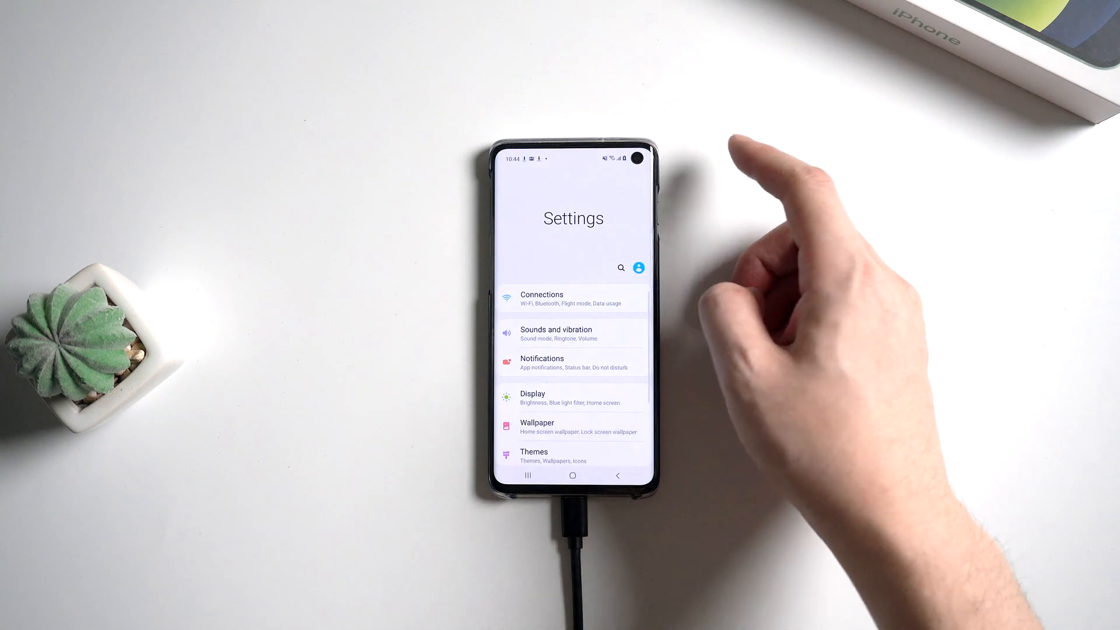
{"action": "scroll", "scroll_direction": "down", "scroll_amount": 3}
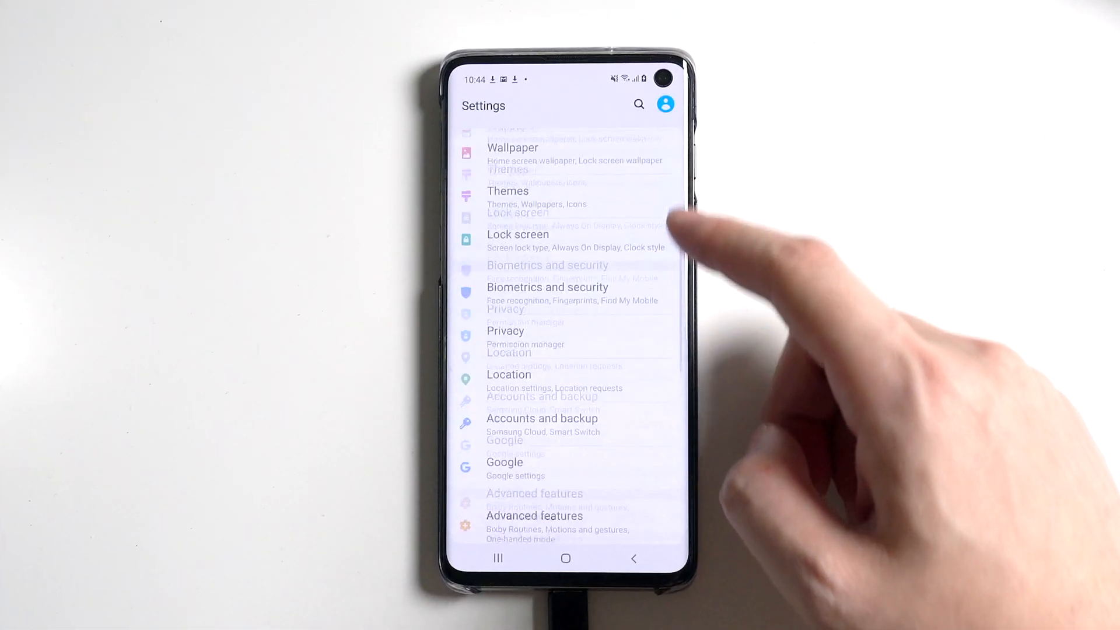
{"action": "scroll", "scroll_direction": "down", "scroll_amount": 3}
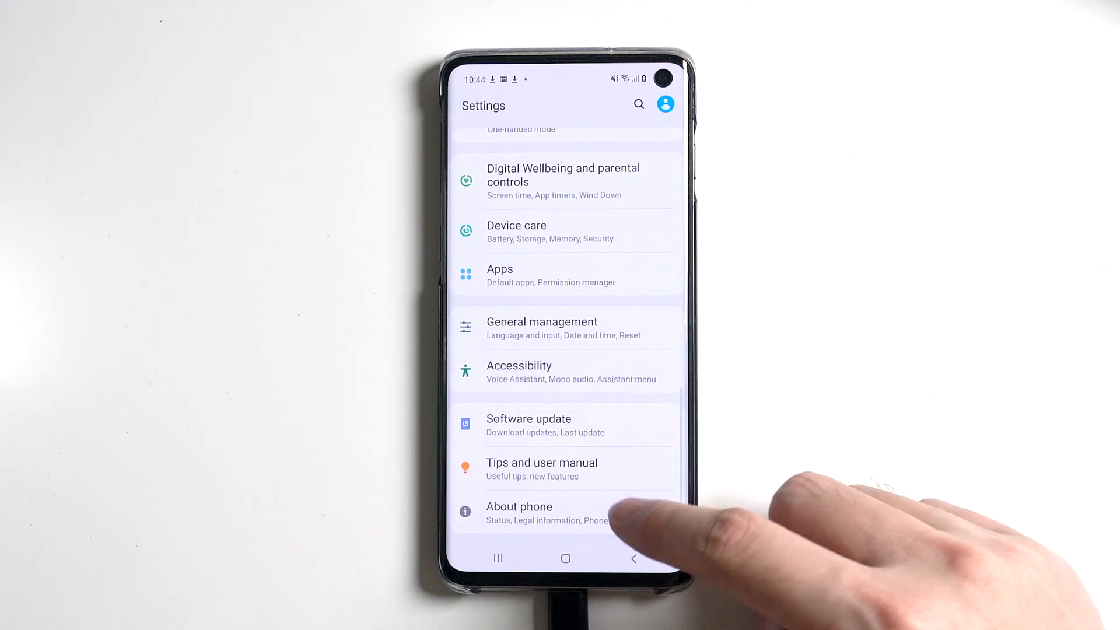
{"action": "left_click", "coordinate": [519, 512]}
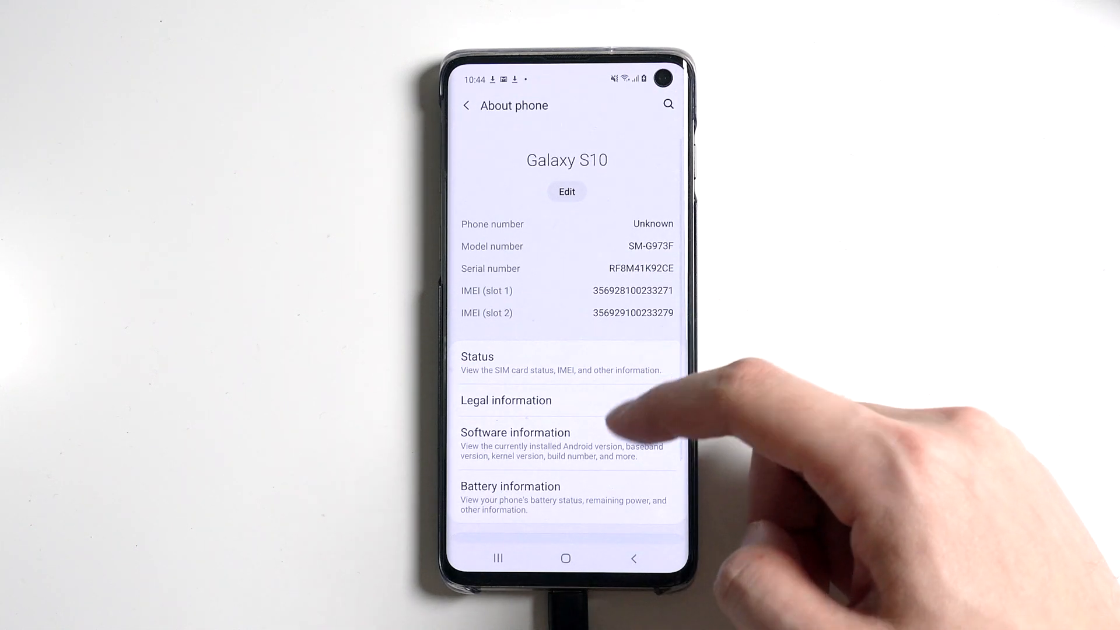
{"action": "left_click", "coordinate": [515, 431]}
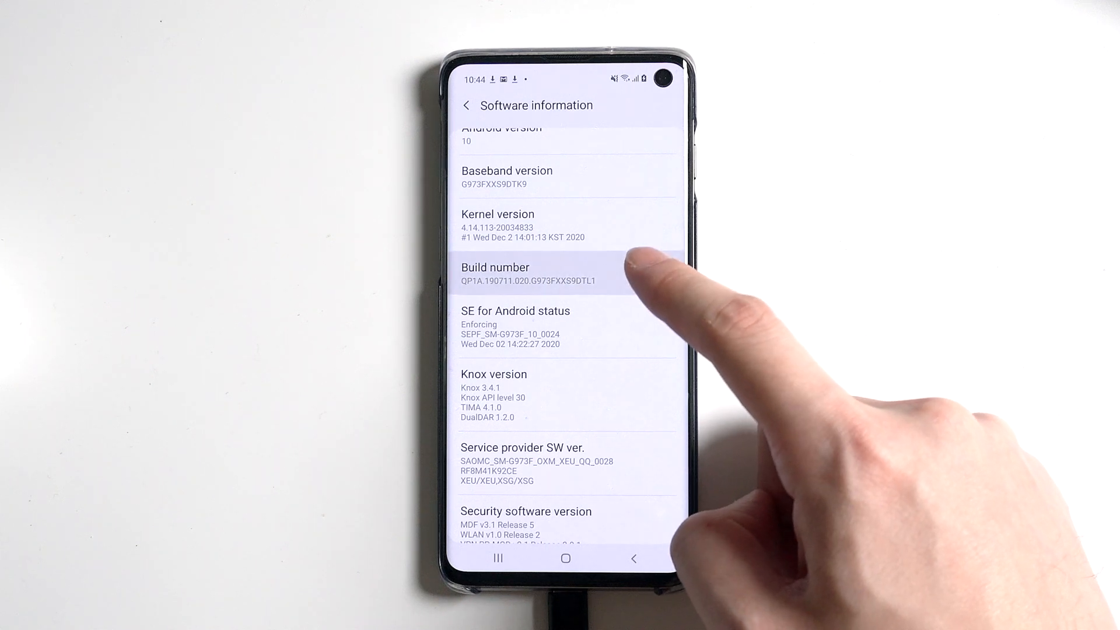
Step: Tap Build number repeatedly to unlock developer mode
{"action": "left_click", "coordinate": [552, 273]}
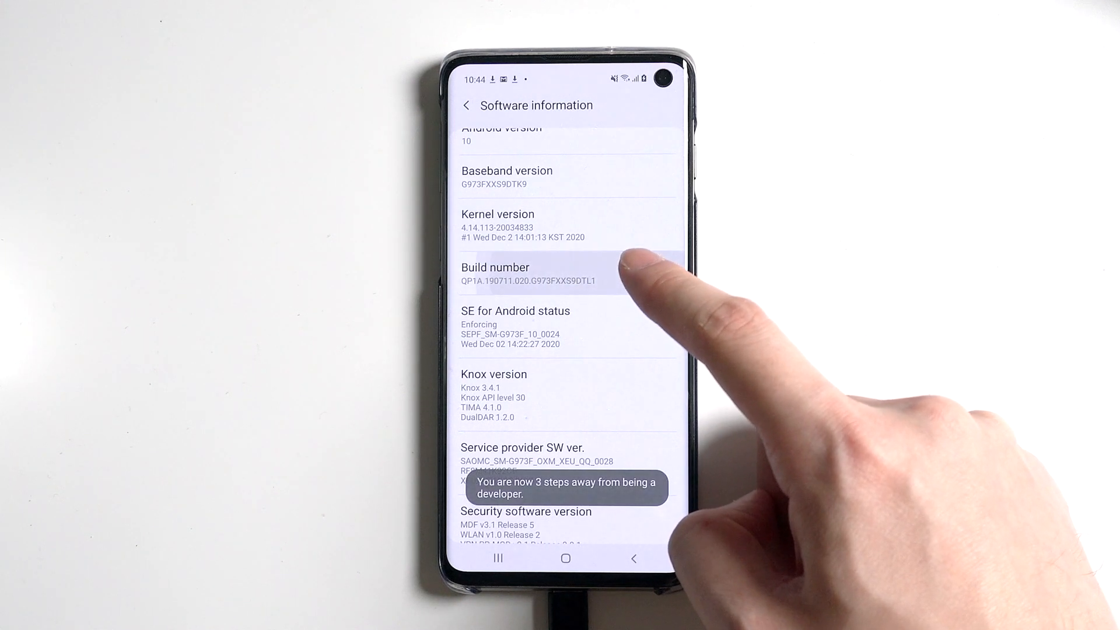
{"action": "left_click", "coordinate": [552, 274]}
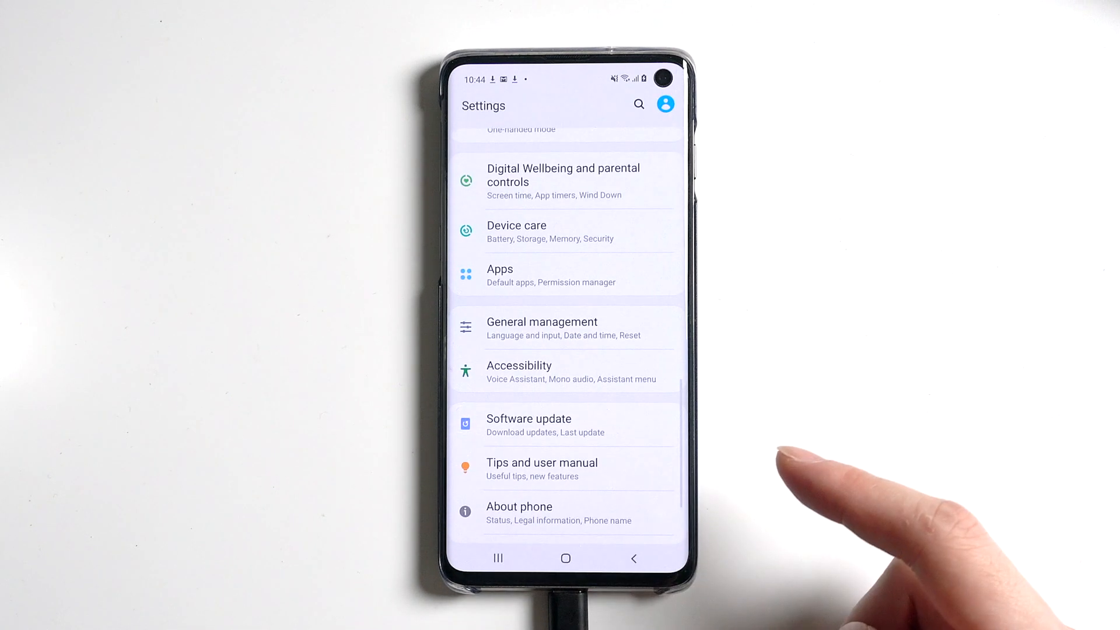
Step: Enable USB debugging in Developer options and allow this computer to debug the phone
{"action": "scroll", "scroll_direction": "down", "scroll_amount": 3}
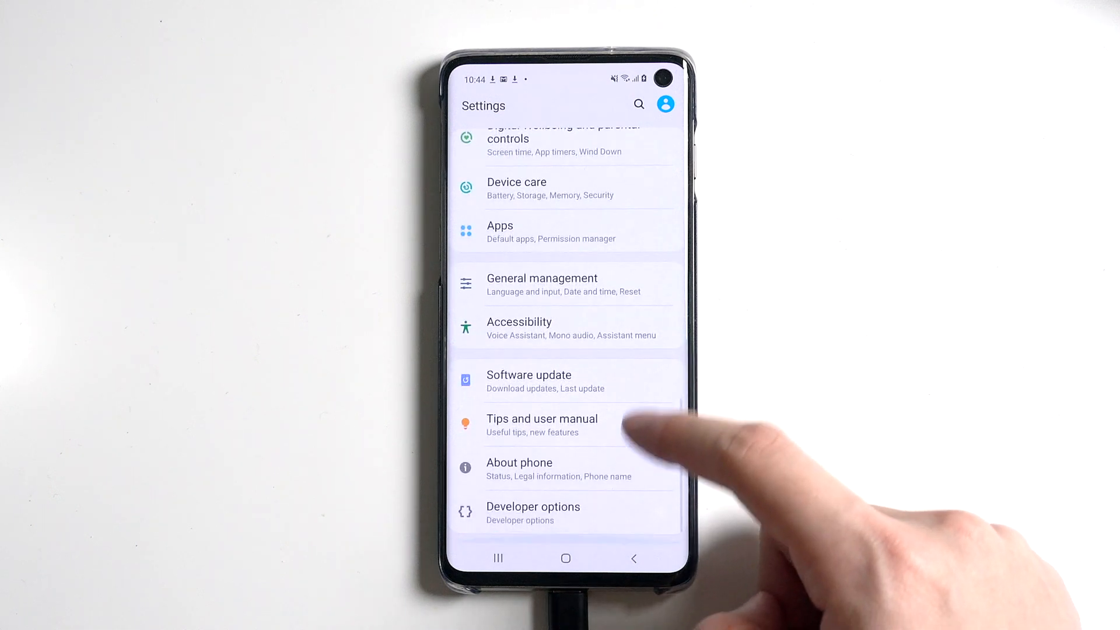
{"action": "left_click", "coordinate": [533, 507]}
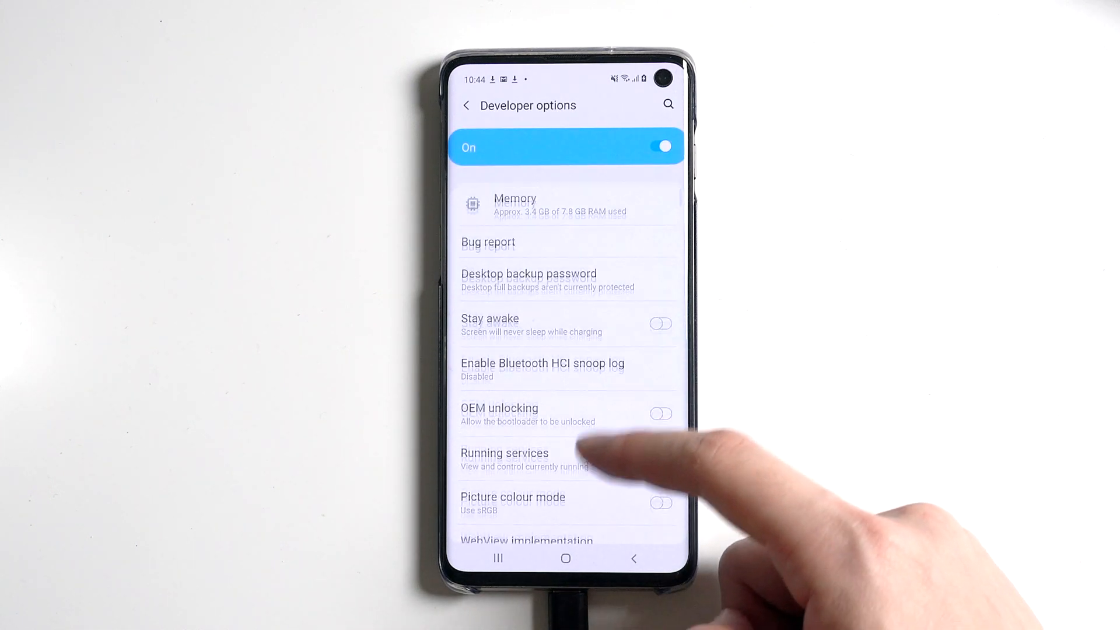
{"action": "scroll", "scroll_direction": "down", "scroll_amount": 3}
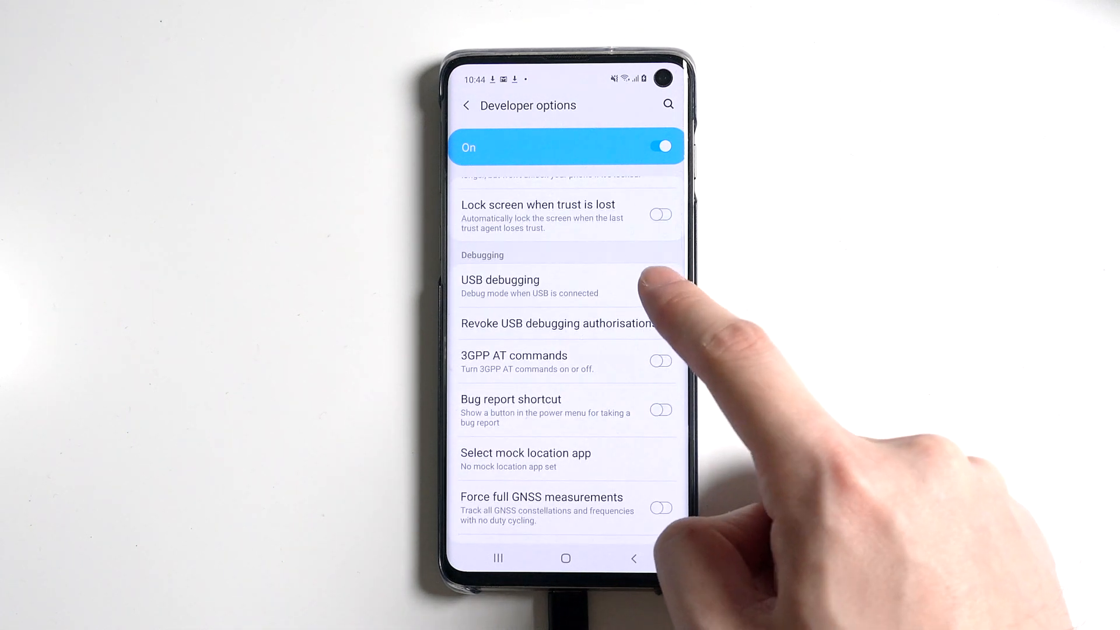
{"action": "left_click", "coordinate": [660, 285]}
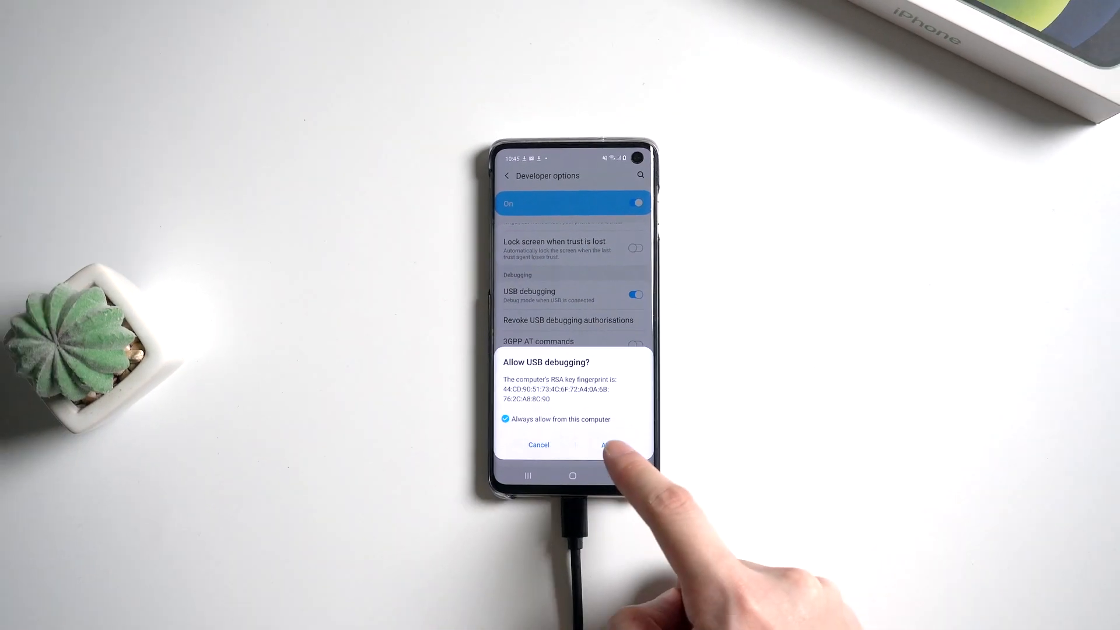
{"action": "left_click", "coordinate": [610, 444]}
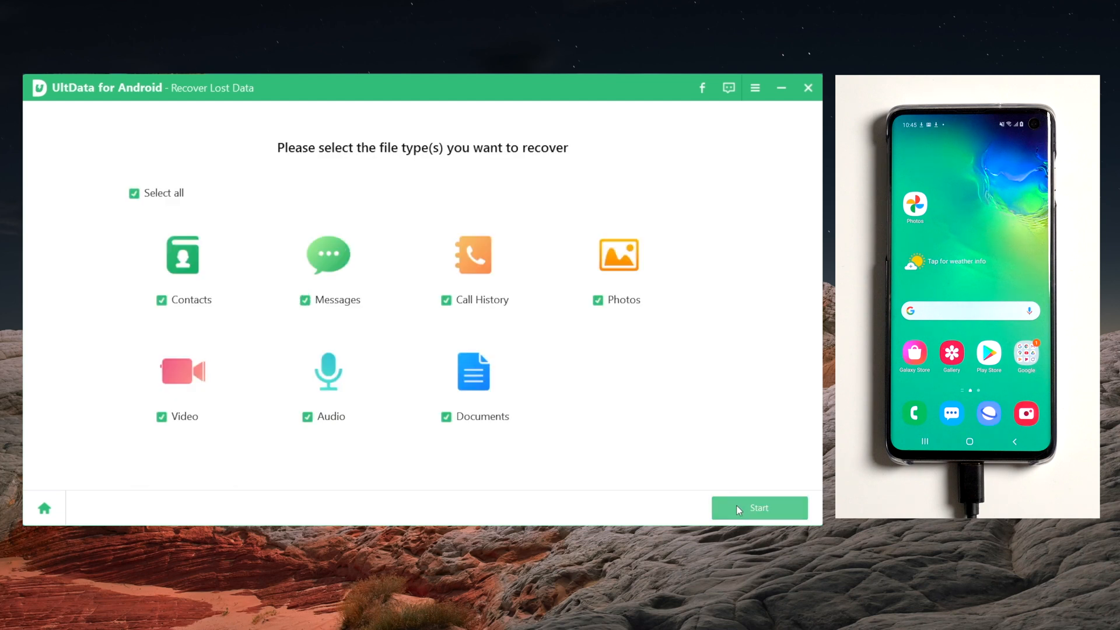
Step: Start the scan with all file types selected, finding 67 photos, one audio file and two documents
{"action": "left_click", "coordinate": [758, 509]}
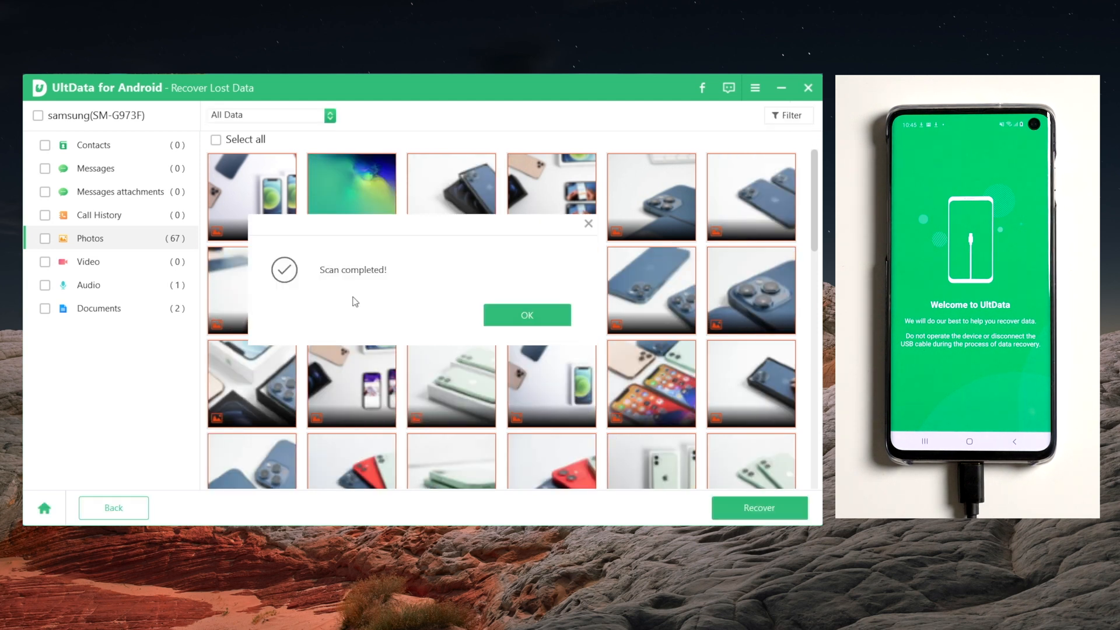
Step: Mark the found photos and start recovering them
{"action": "left_click", "coordinate": [526, 315]}
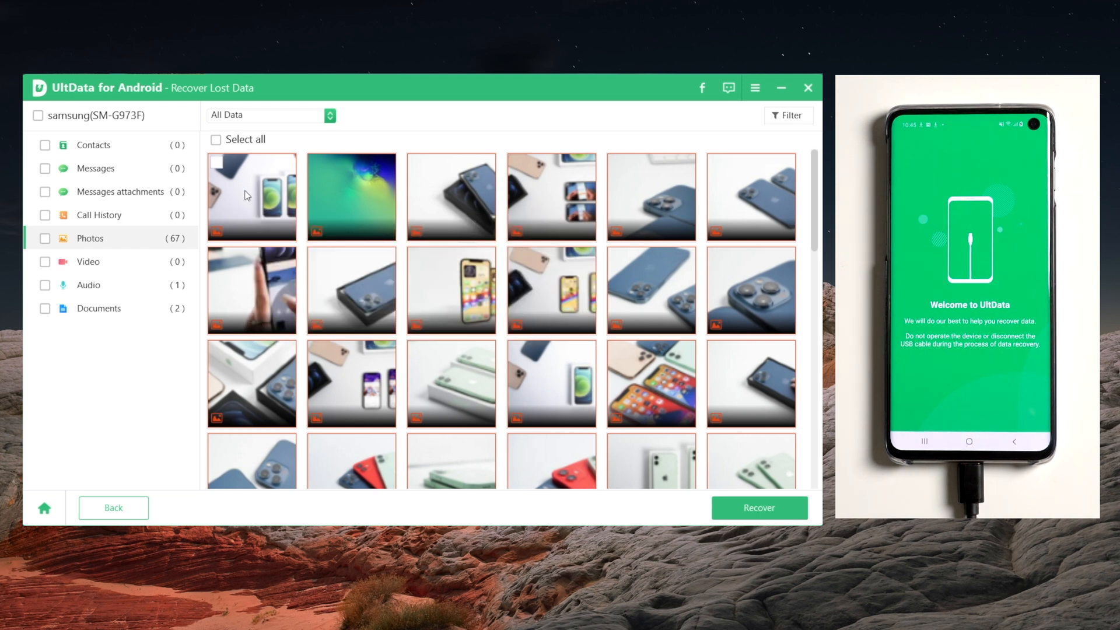
{"action": "left_click", "coordinate": [217, 161]}
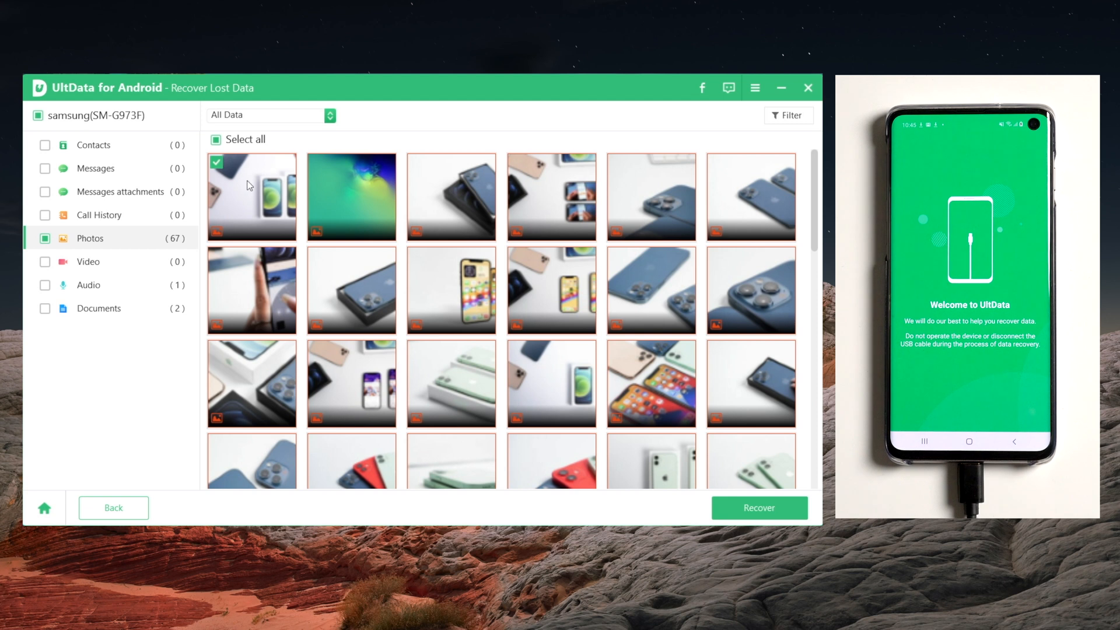
{"action": "left_click", "coordinate": [758, 509]}
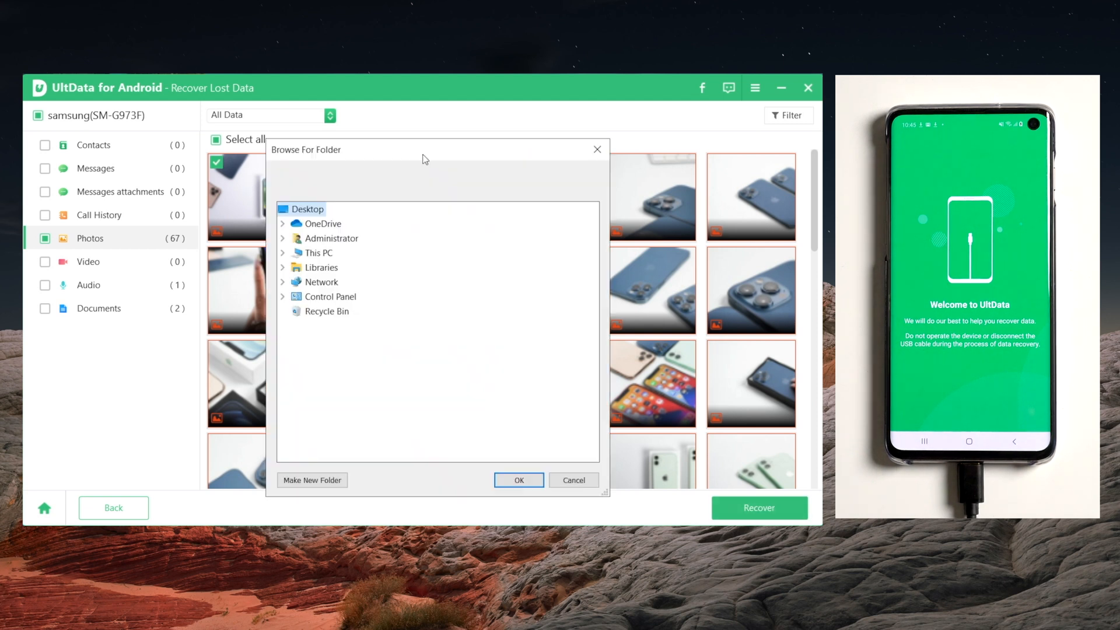
Step: Save the recovered photos to the Desktop and view one in Paint
{"action": "left_click", "coordinate": [283, 252]}
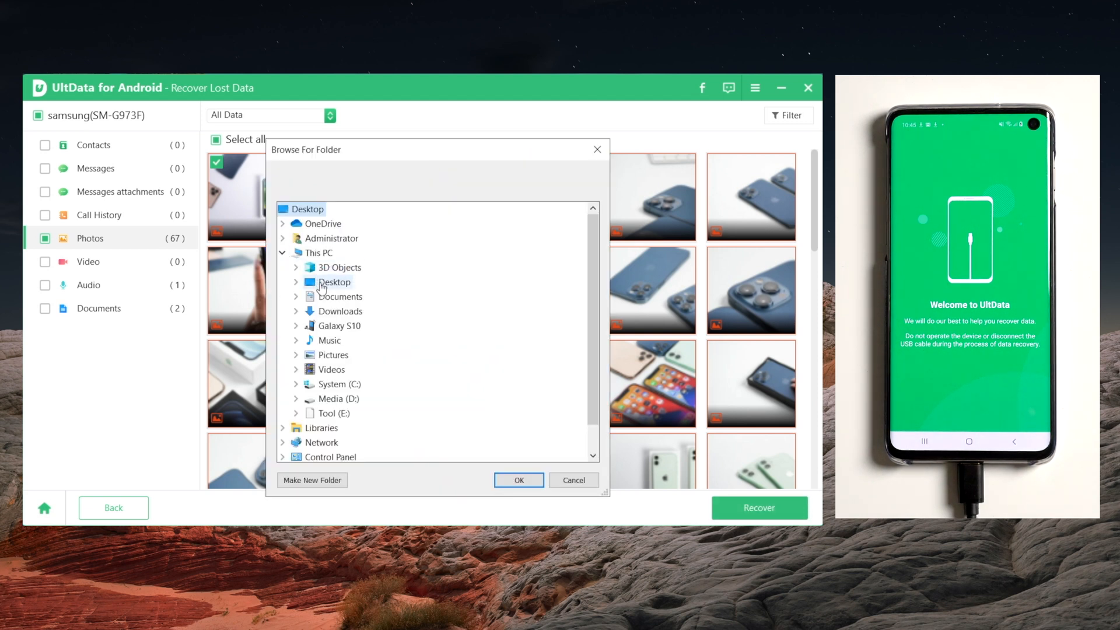
{"action": "left_click", "coordinate": [518, 481]}
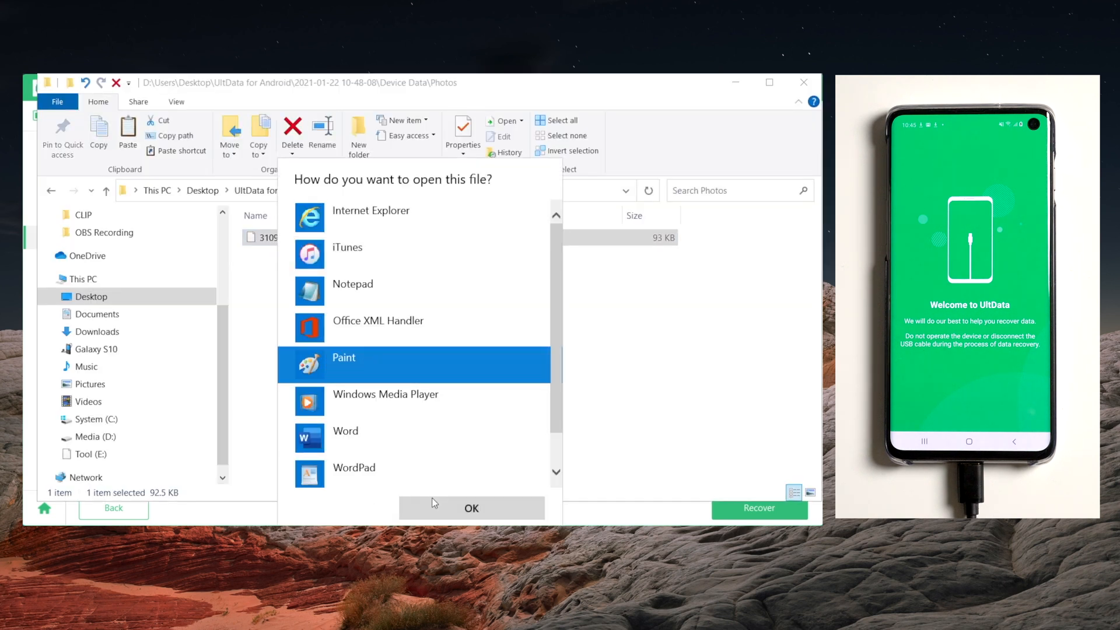
{"action": "left_click", "coordinate": [471, 509]}
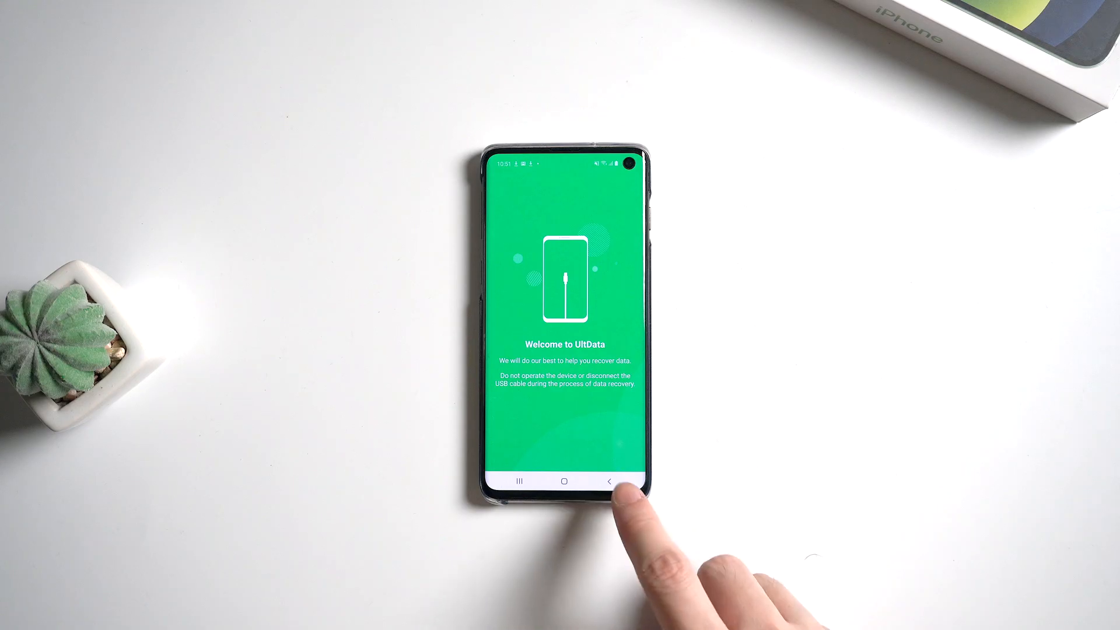
Step: Return to the phone's Gallery and view the recovered photo of two green phones
{"action": "left_click", "coordinate": [614, 481]}
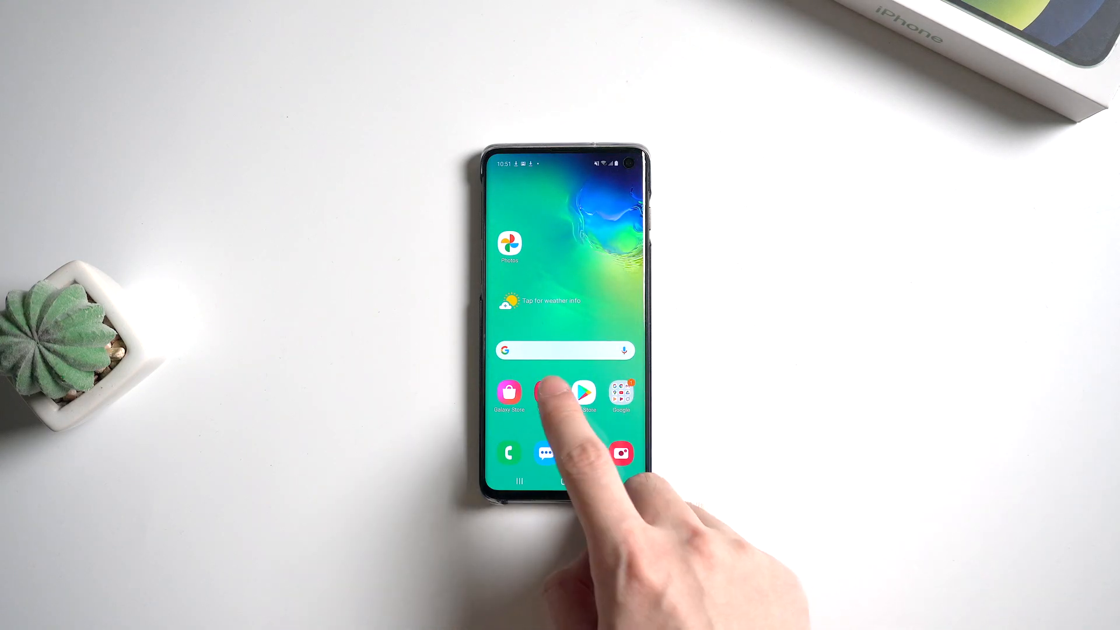
{"action": "left_click", "coordinate": [508, 245]}
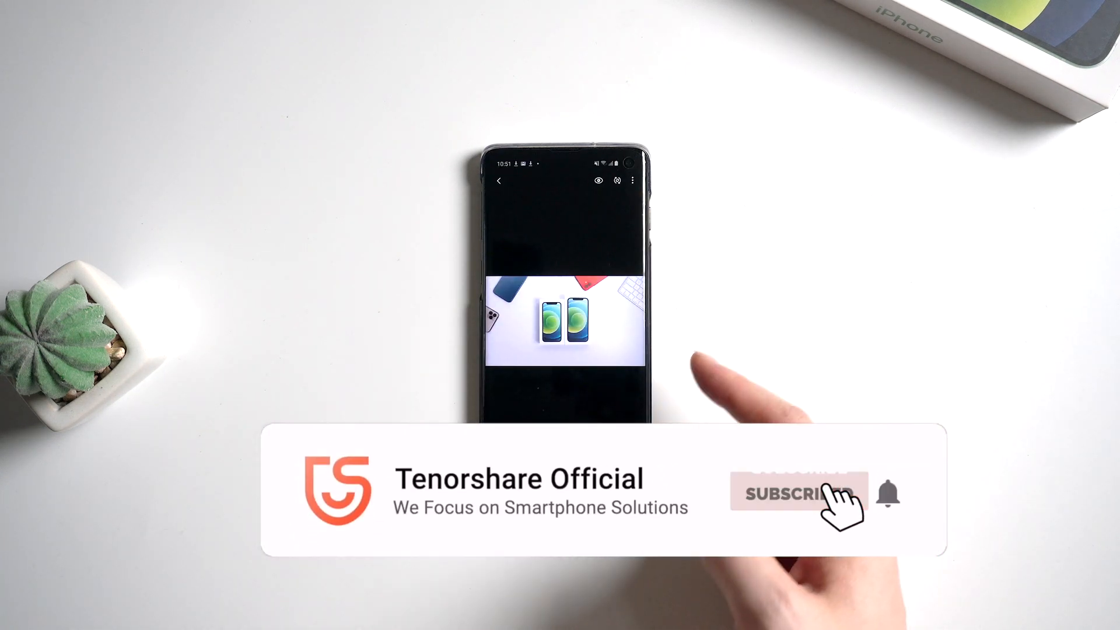
{"action": "left_click", "coordinate": [796, 495]}
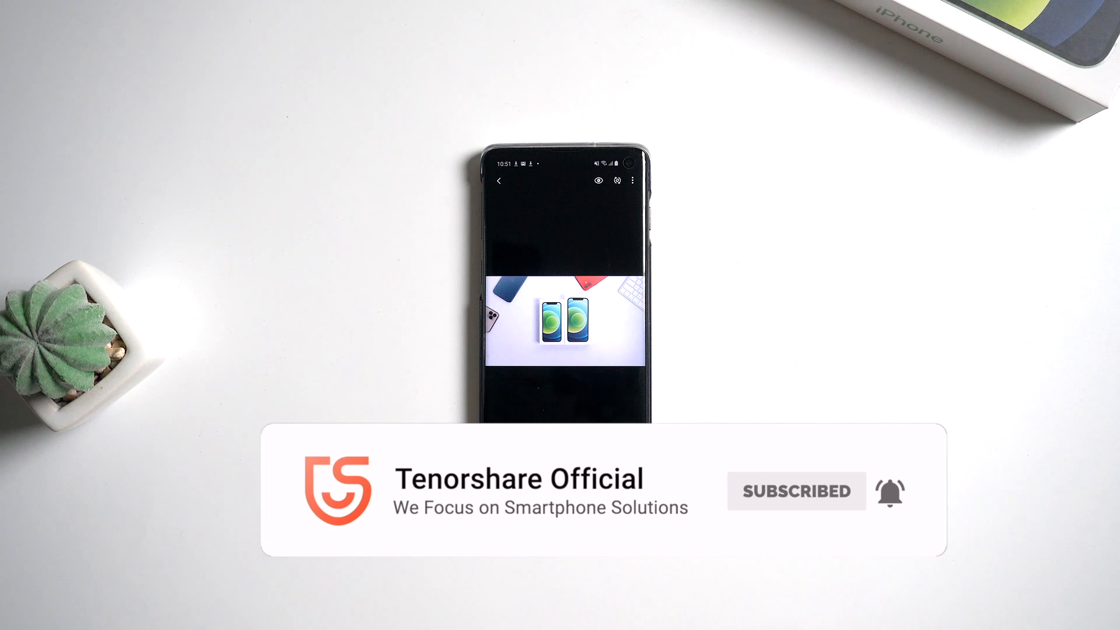